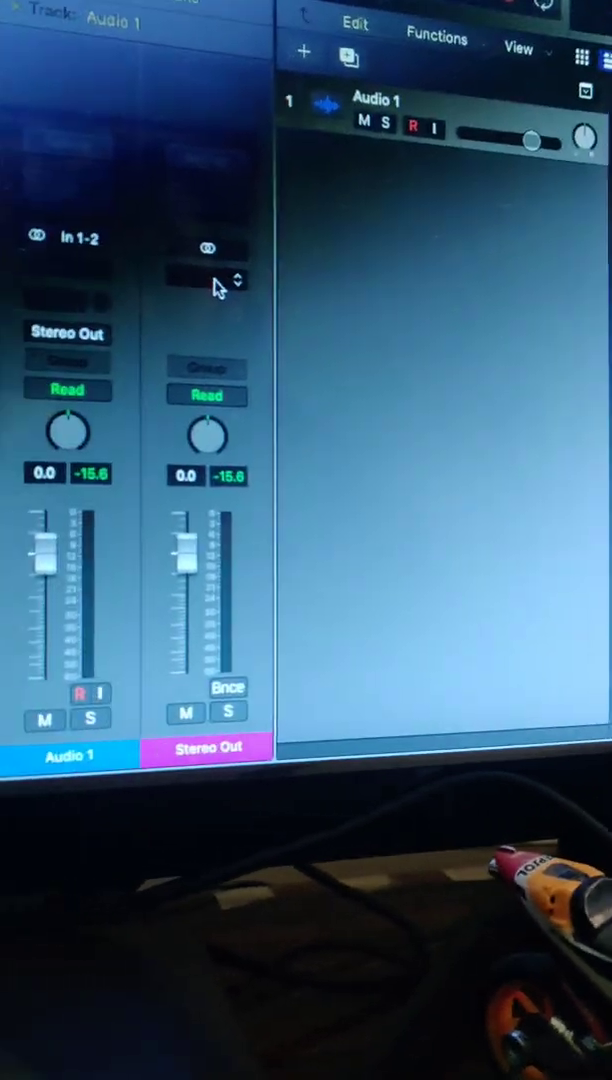
Insert a stereo Channel EQ into the Stereo Out strip's empty audio effect slot.
click(205, 277)
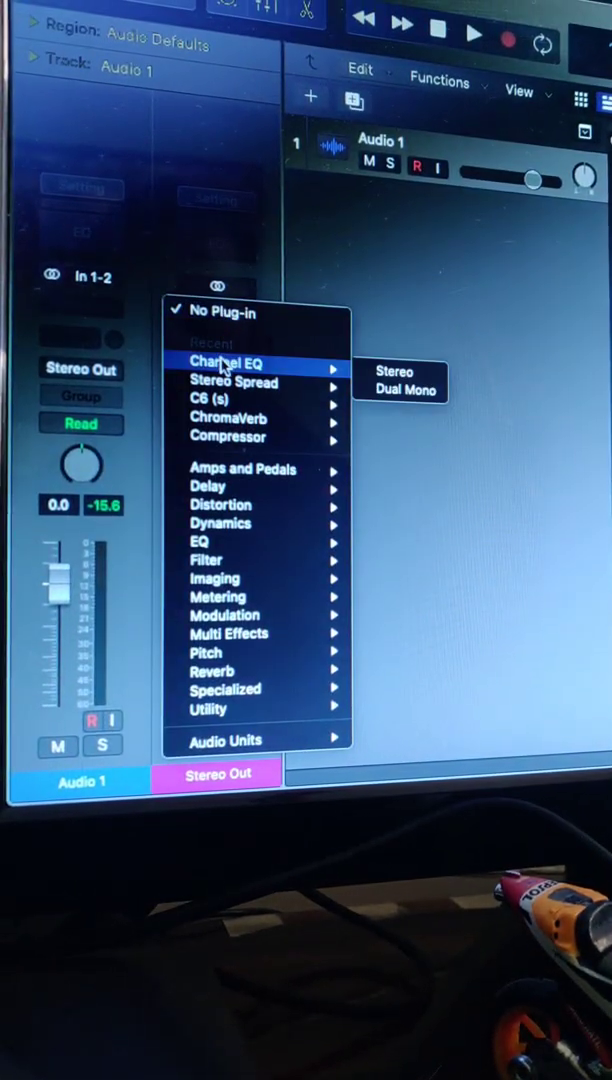
click(393, 372)
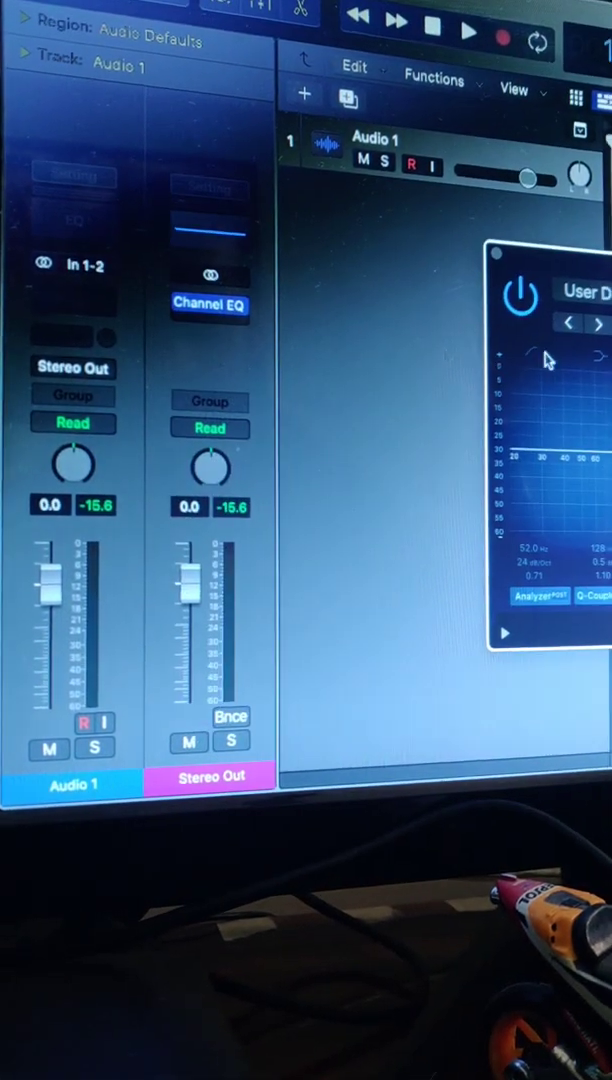